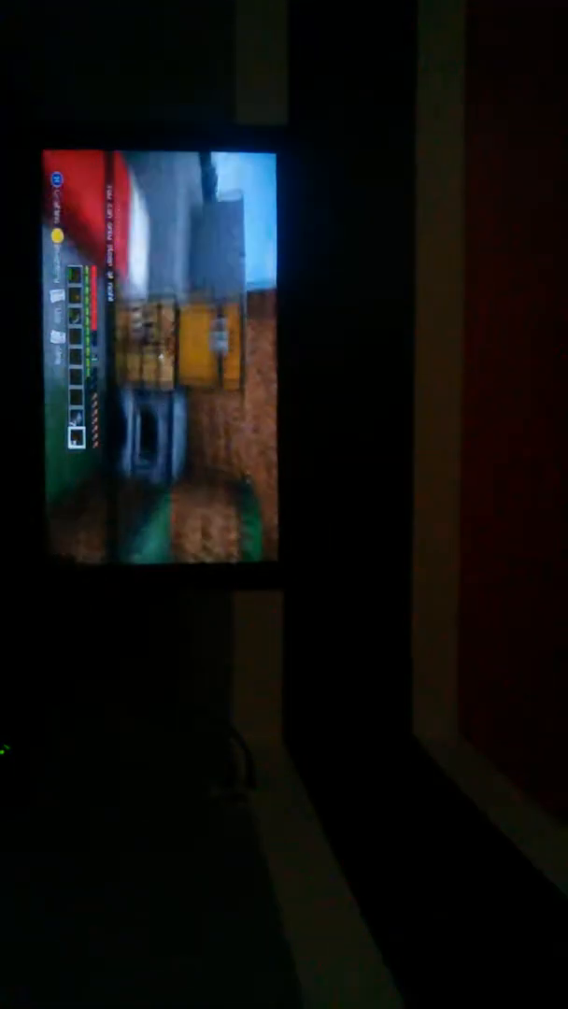
key(e)
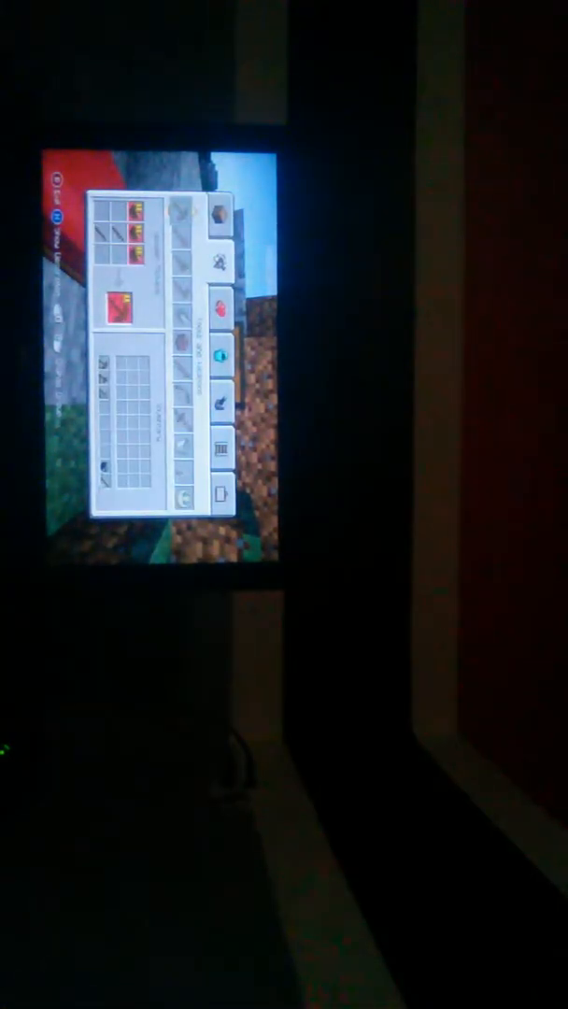